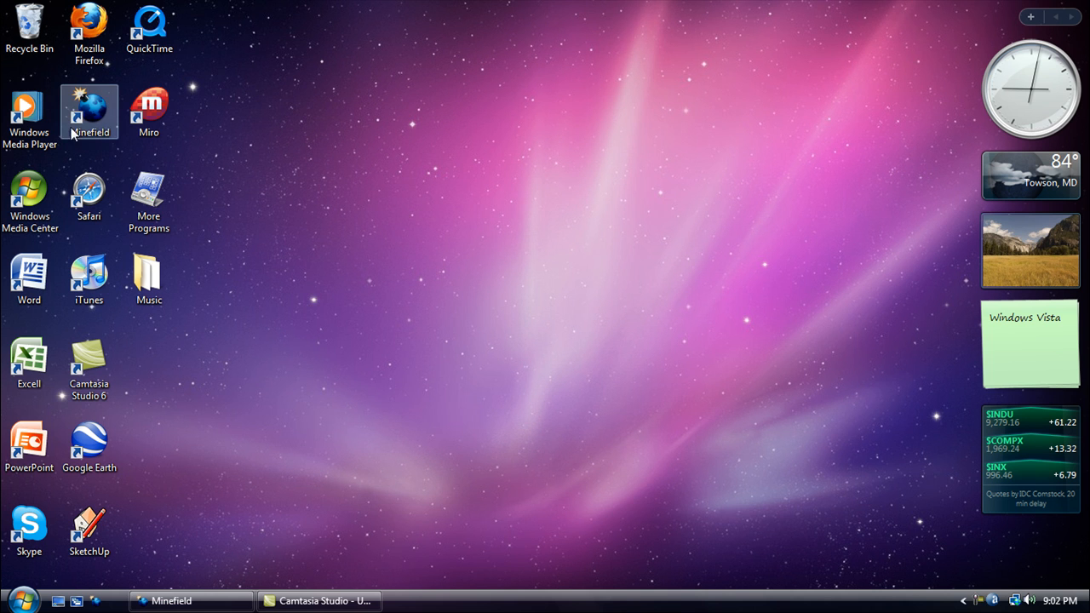
mouse_move(85, 136)
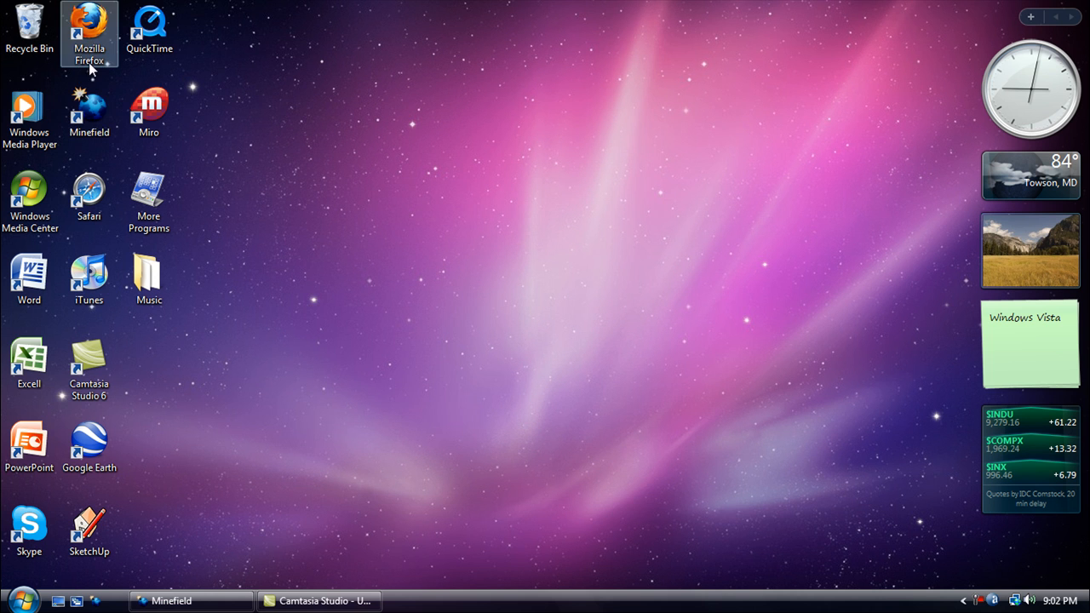
mouse_move(116, 143)
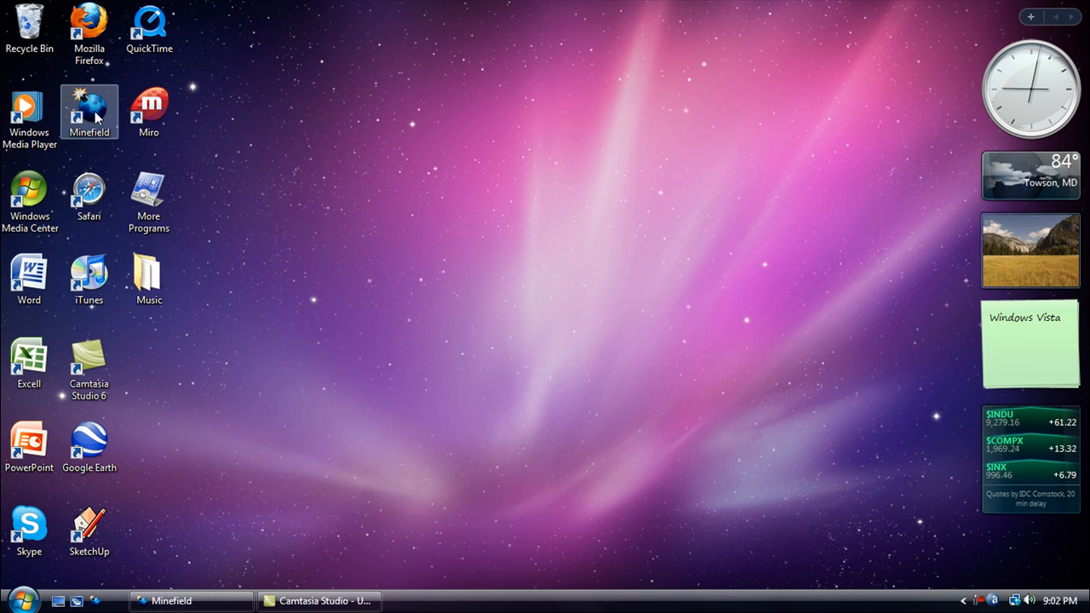
mouse_move(157, 433)
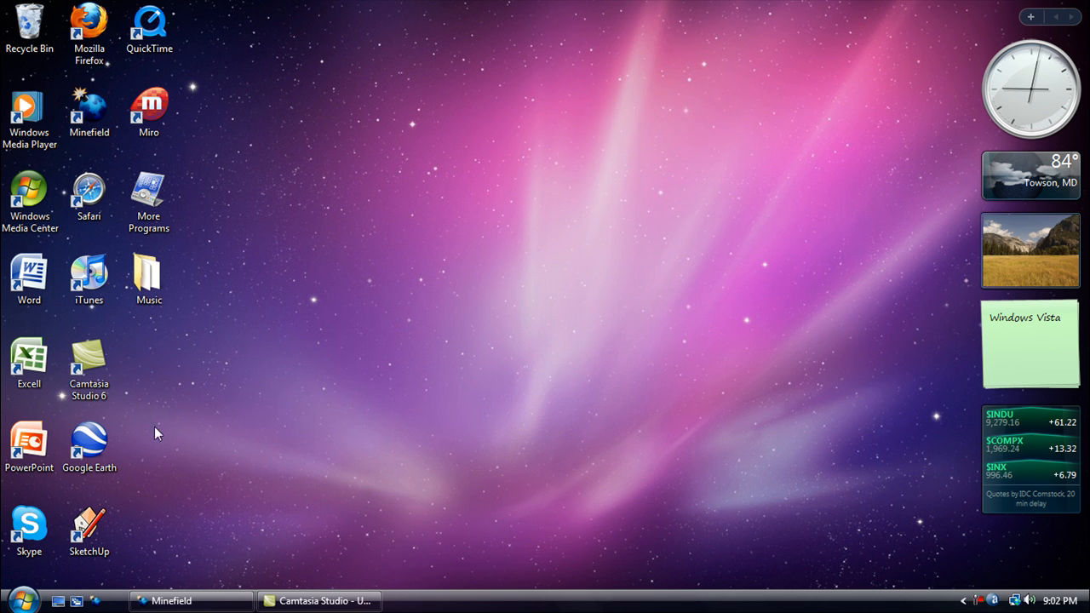
Restore the Minefield window from the taskbar, showing the blank tab beside the download index
click(174, 598)
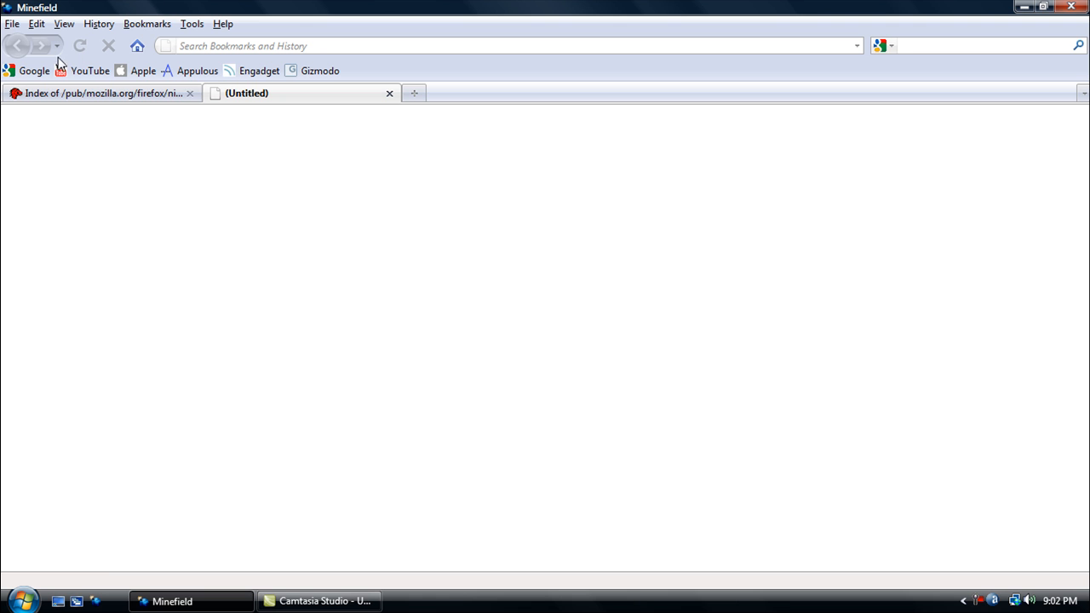
mouse_move(8, 45)
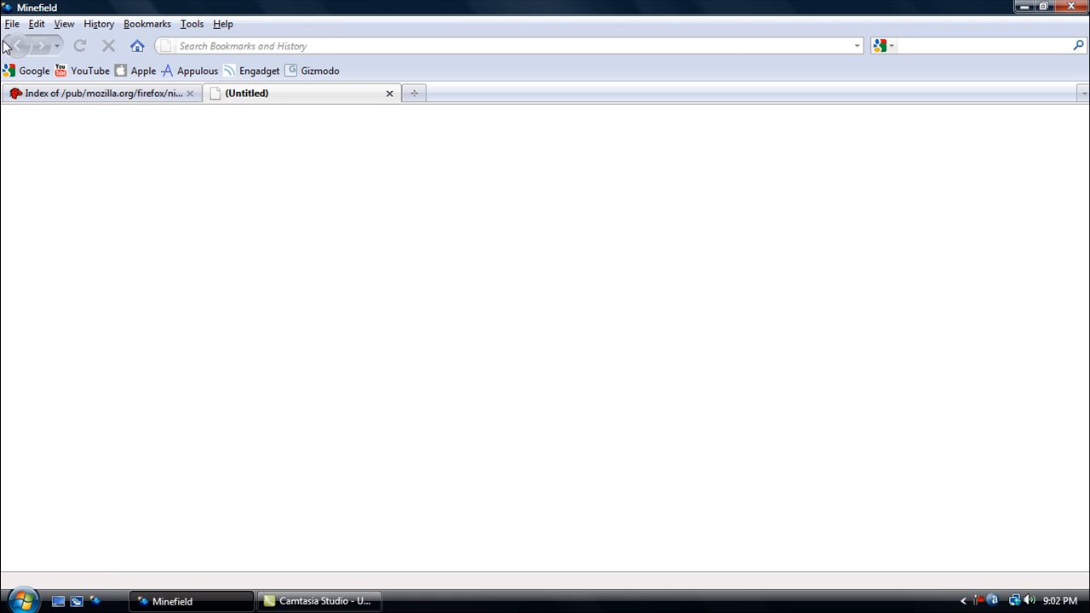
mouse_move(58, 21)
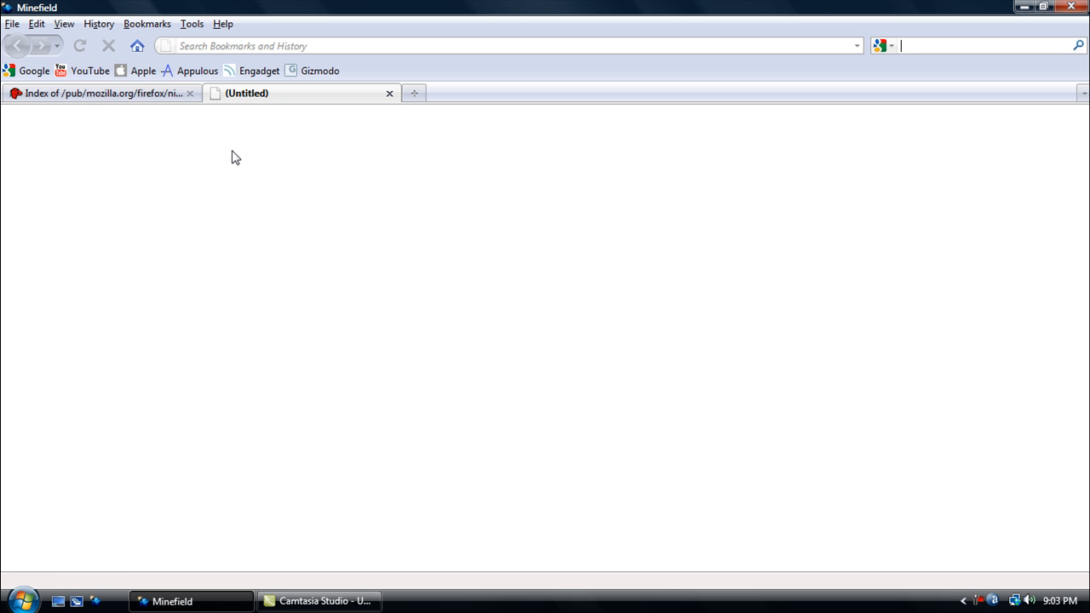
mouse_move(65, 71)
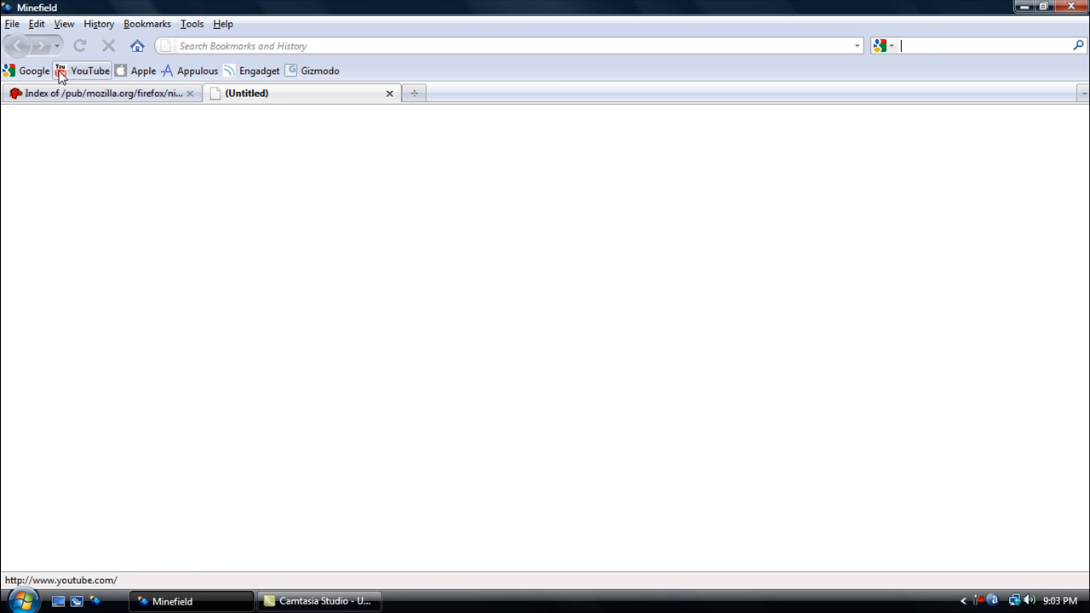
Load YouTube from the bookmarks toolbar and scroll through the ApplepieDevTeam subscriptions and recommendations
click(88, 70)
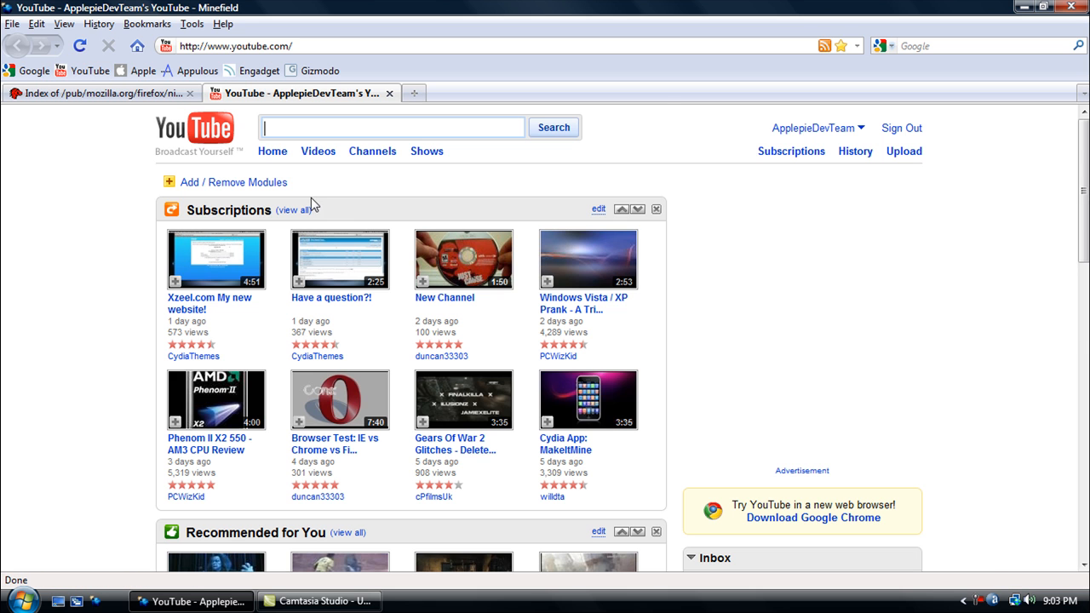
scroll(down, 3)
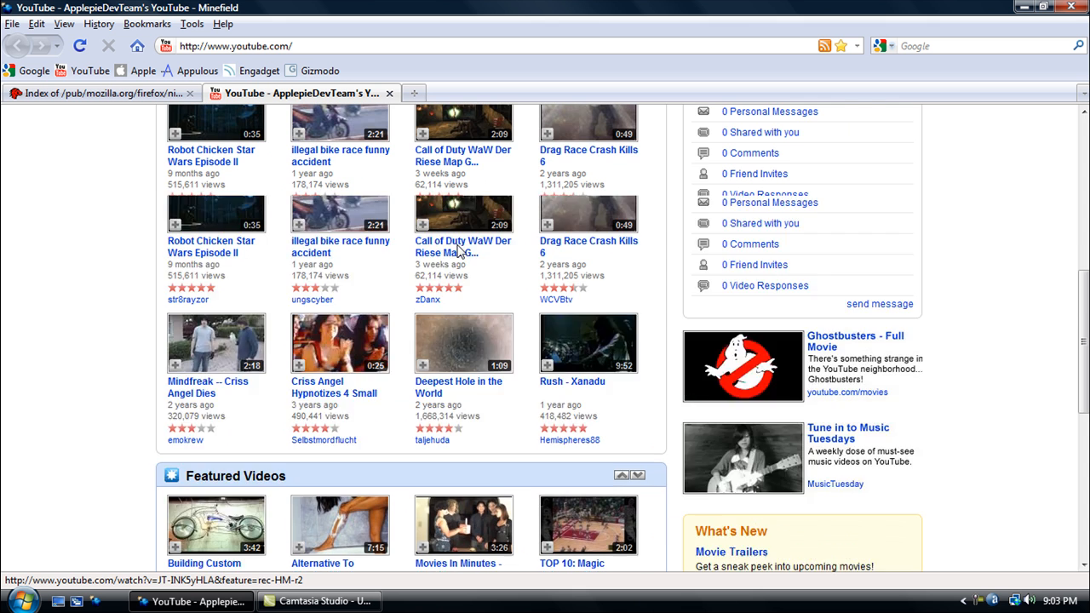
scroll(down, 3)
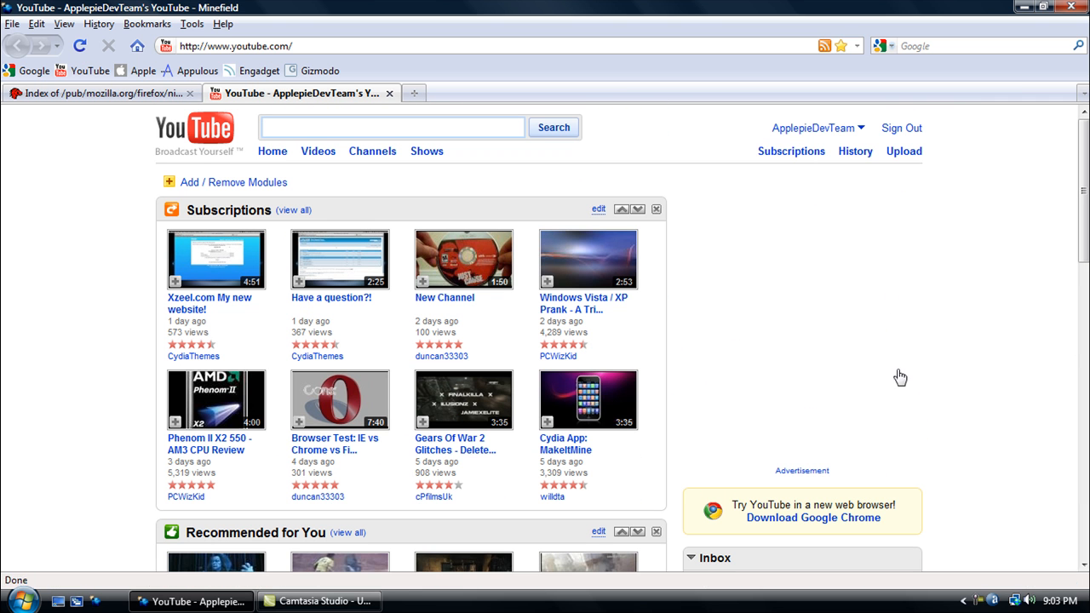
mouse_move(31, 241)
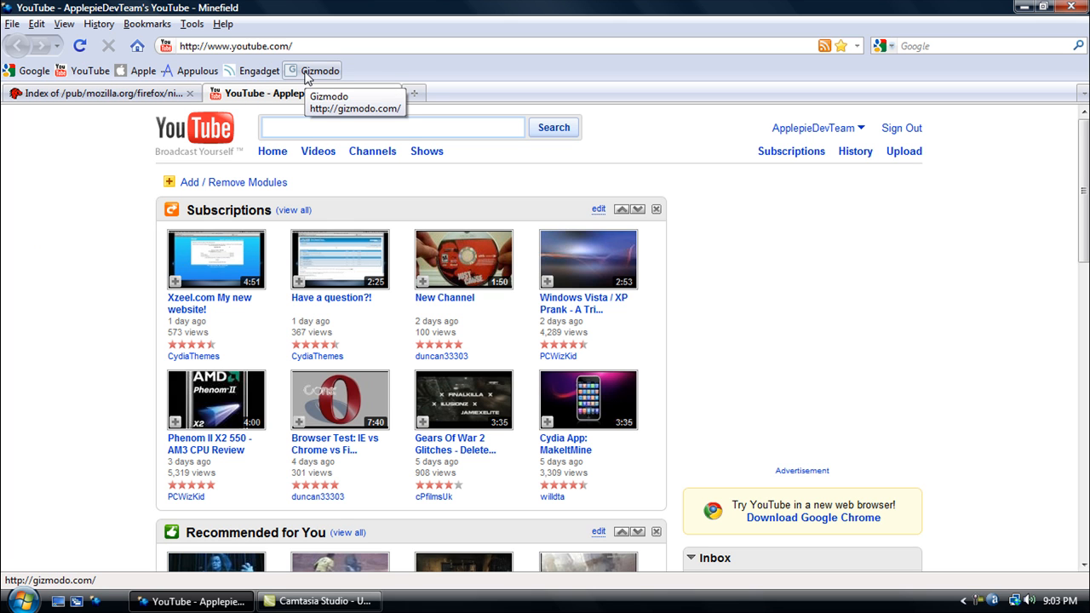
Load Gizmodo from the bookmarks toolbar and scroll through its Gadget Guide stories
click(330, 70)
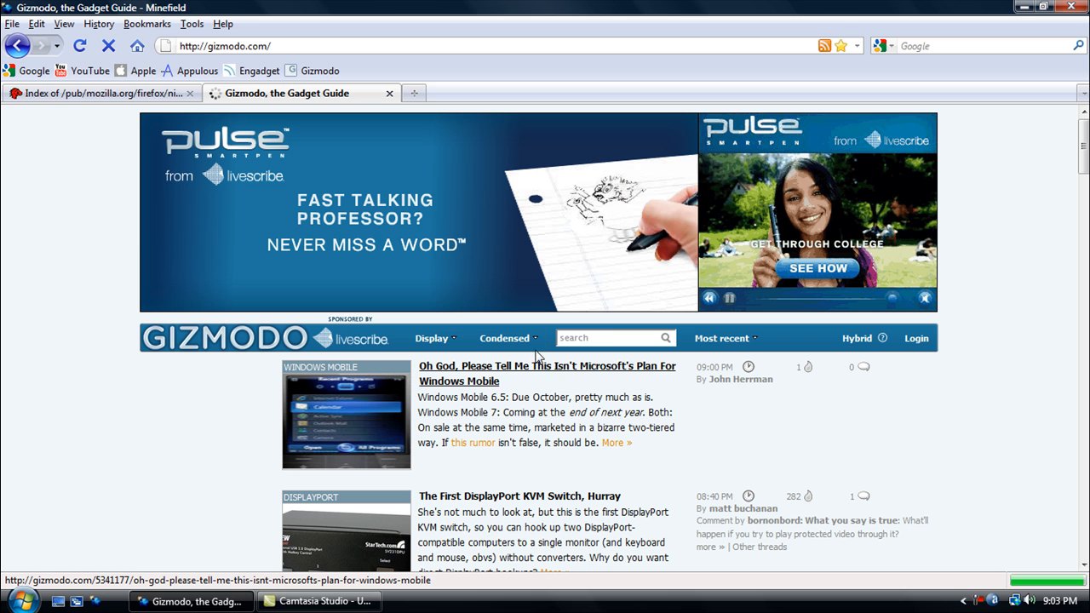
scroll(down, 3)
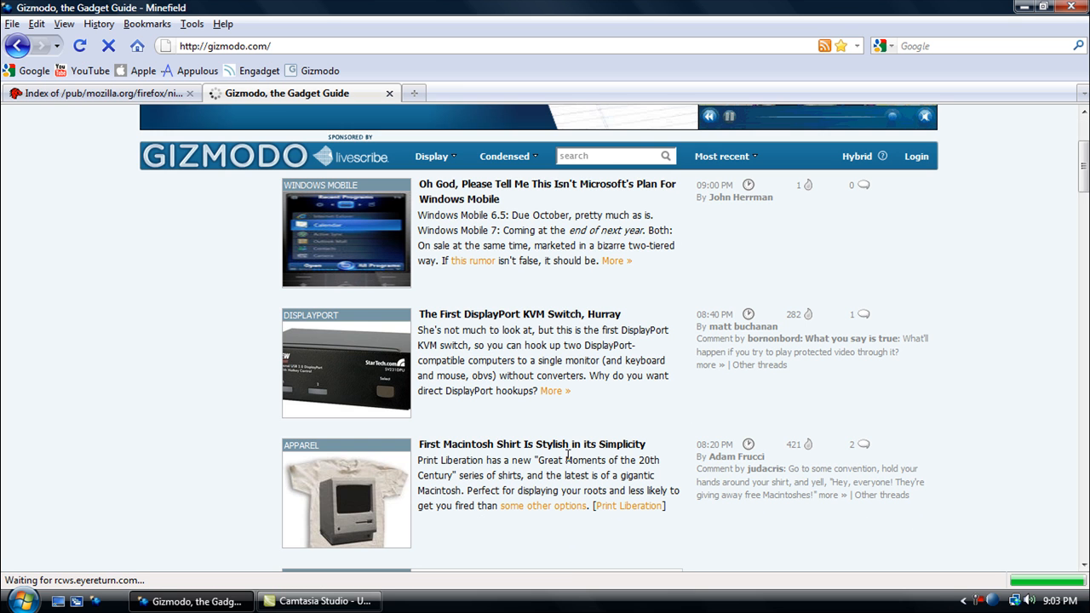
scroll(up, 3)
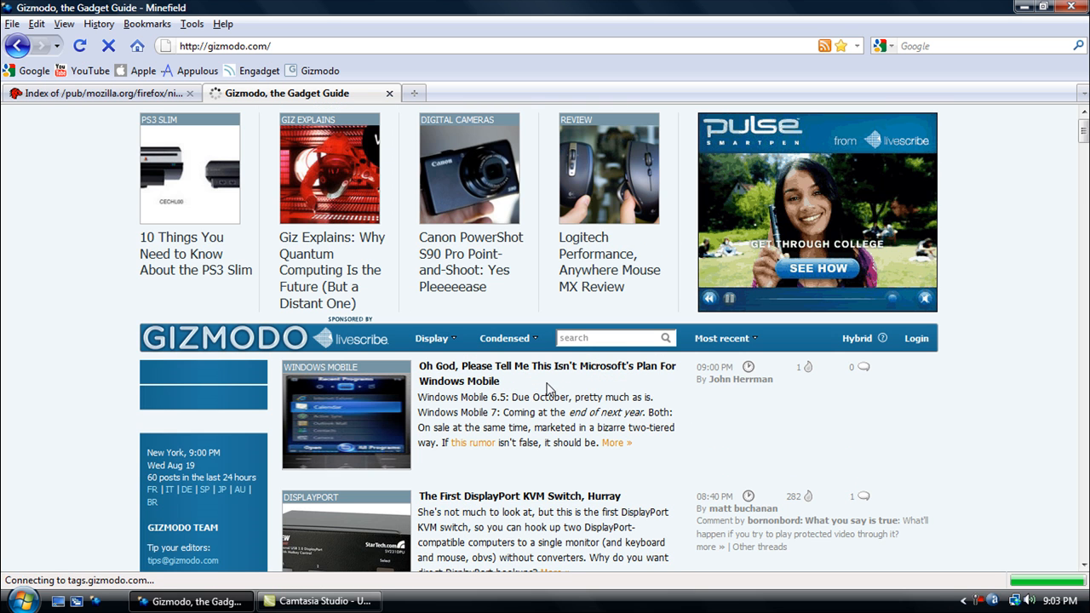
scroll(down, 3)
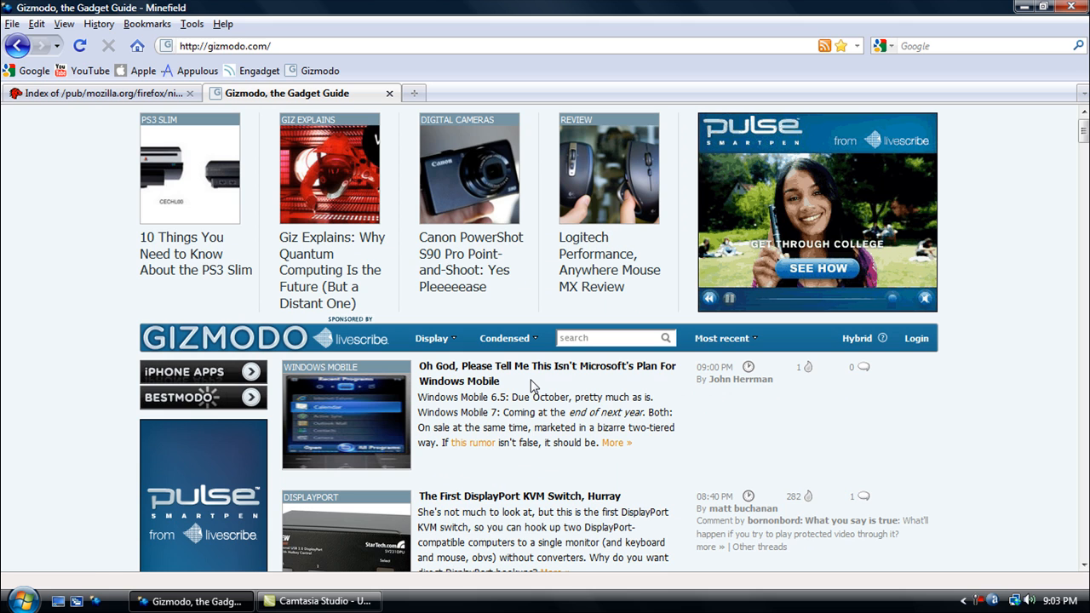
Load Engadget from the bookmarks toolbar, scroll it, then close the tab leaving only the nightly index
click(260, 71)
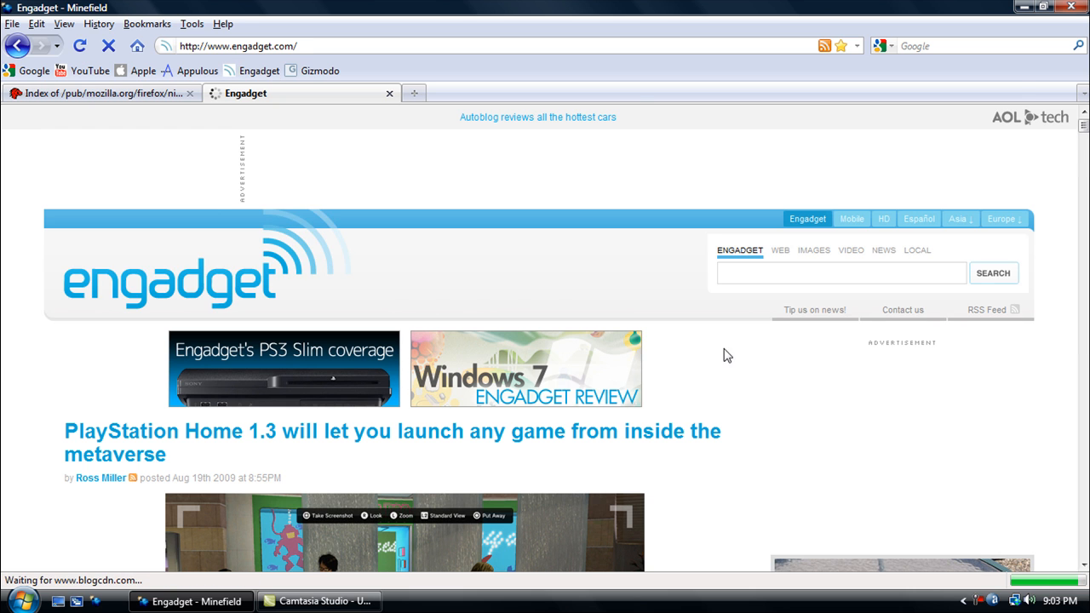
scroll(down, 3)
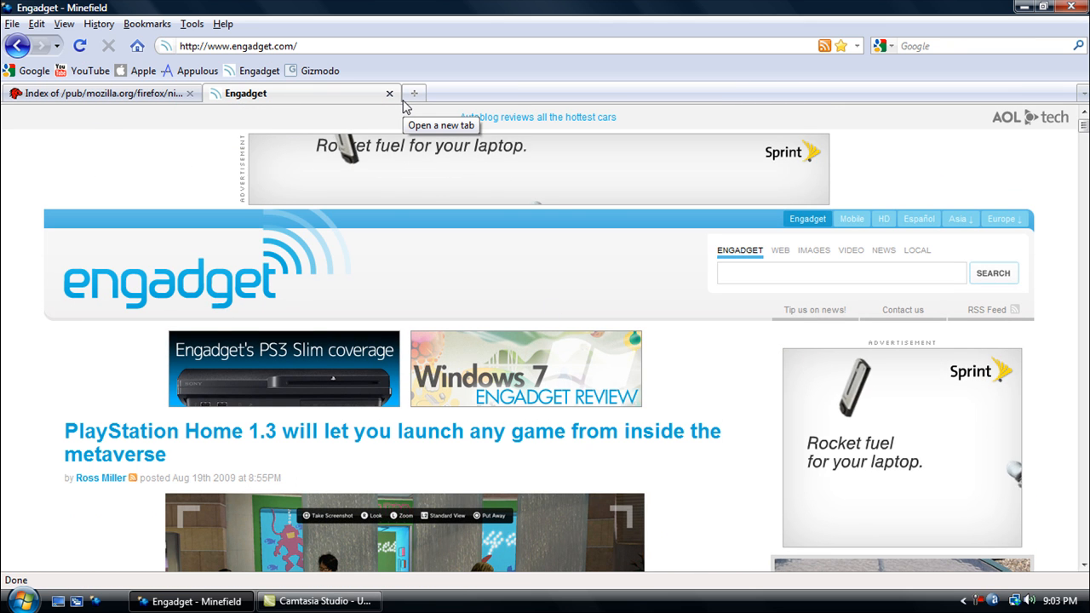
click(111, 93)
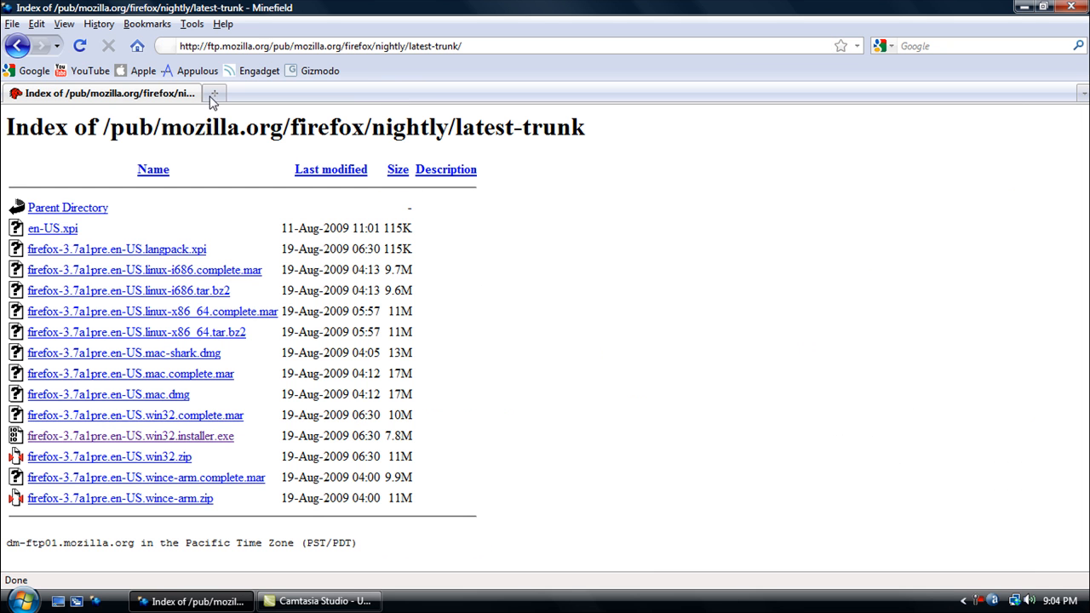
mouse_move(458, 59)
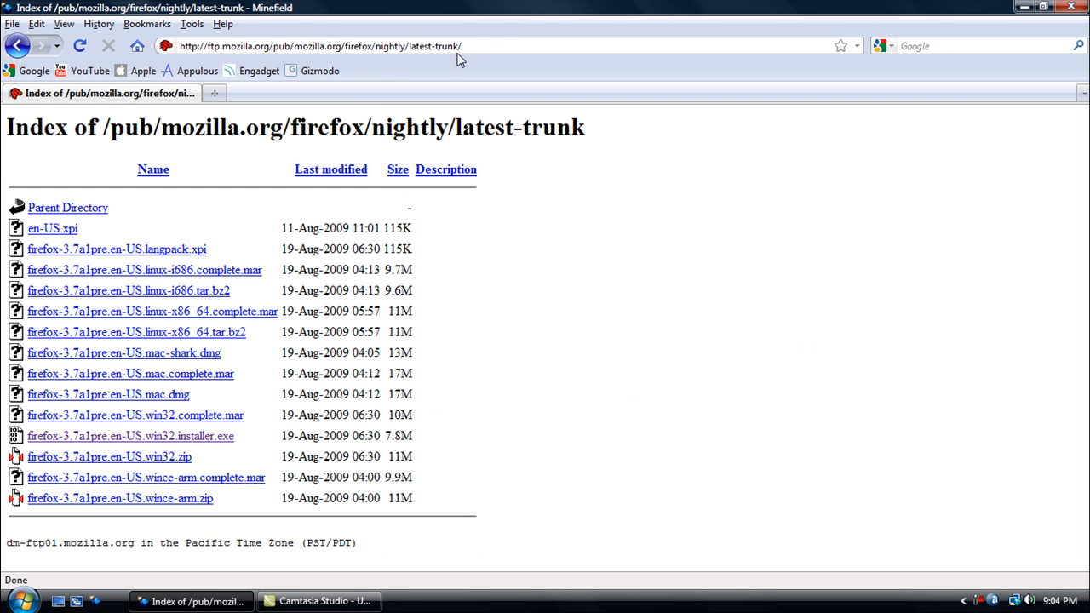
mouse_move(337, 89)
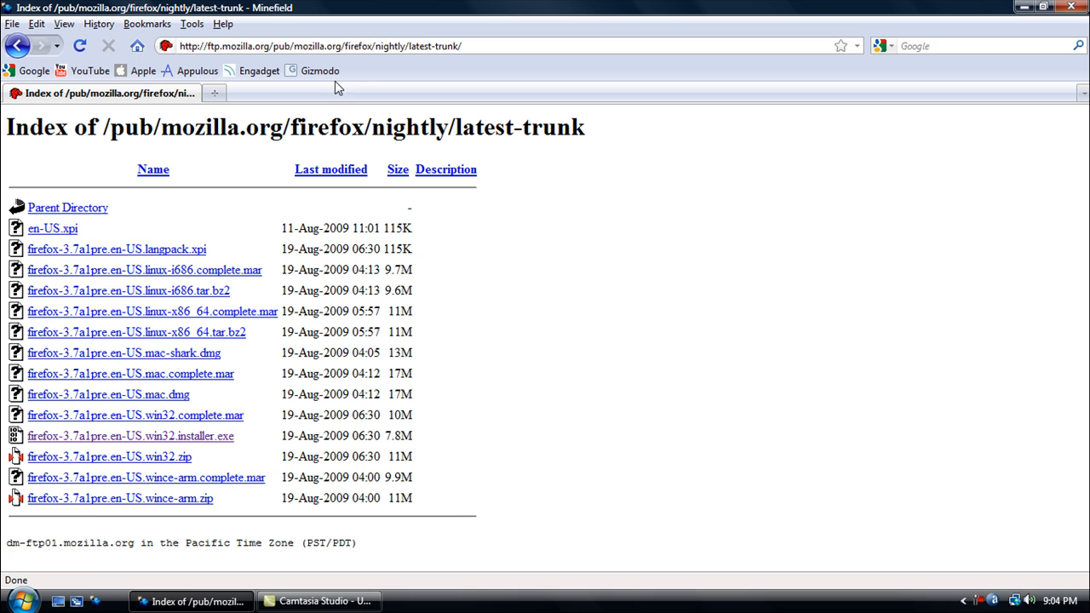
mouse_move(274, 395)
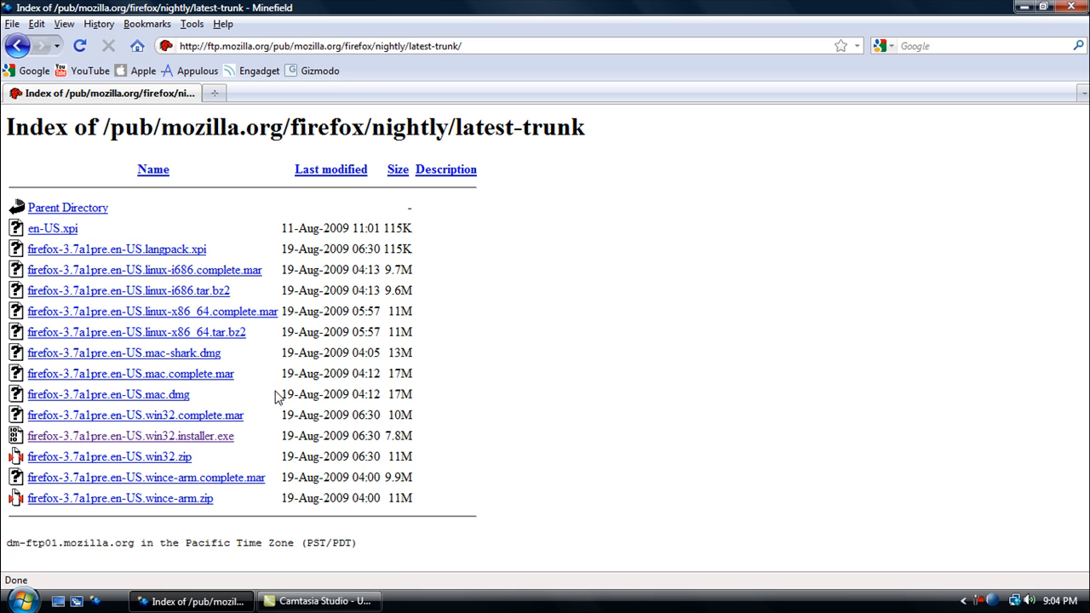
mouse_move(173, 501)
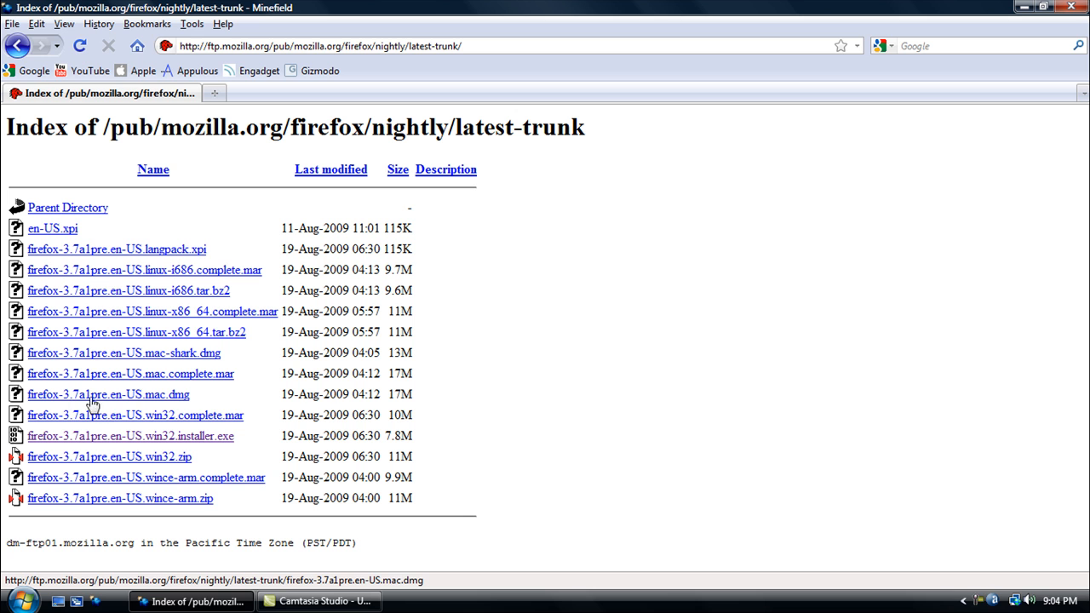
mouse_move(167, 397)
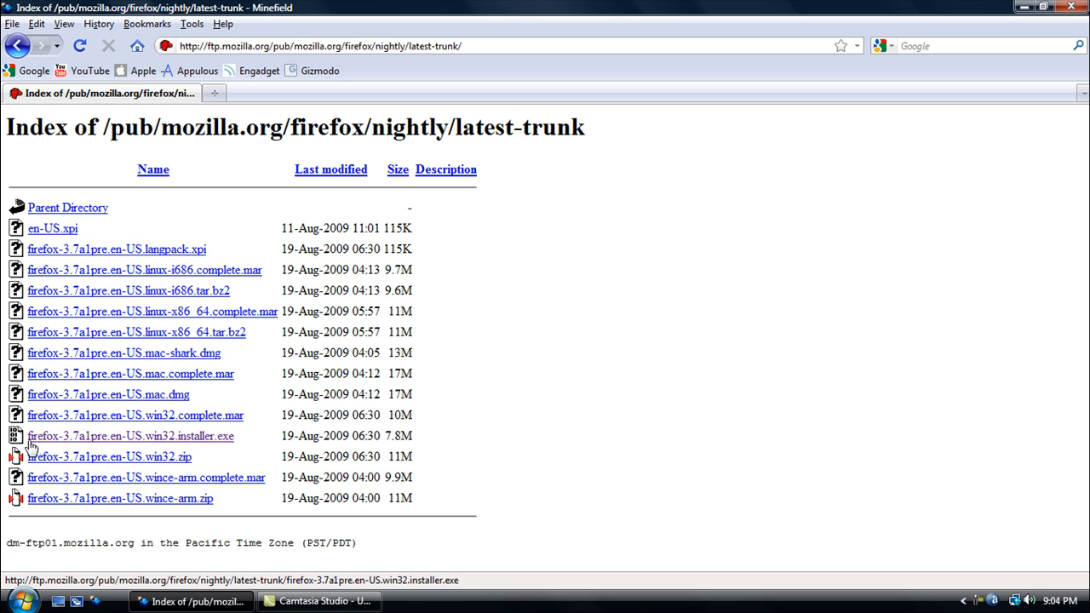
mouse_move(116, 446)
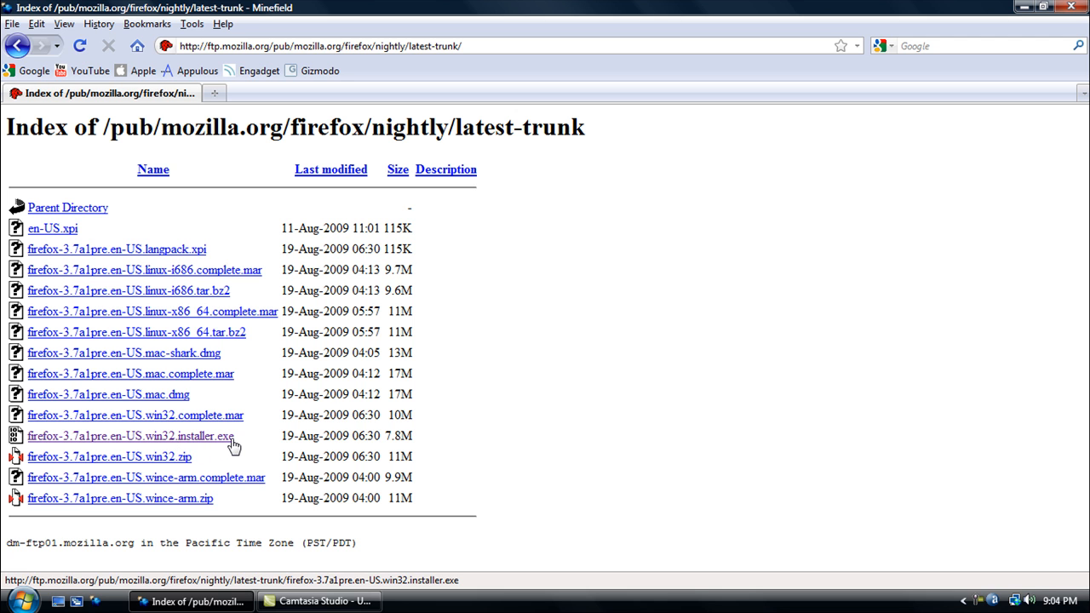
mouse_move(54, 369)
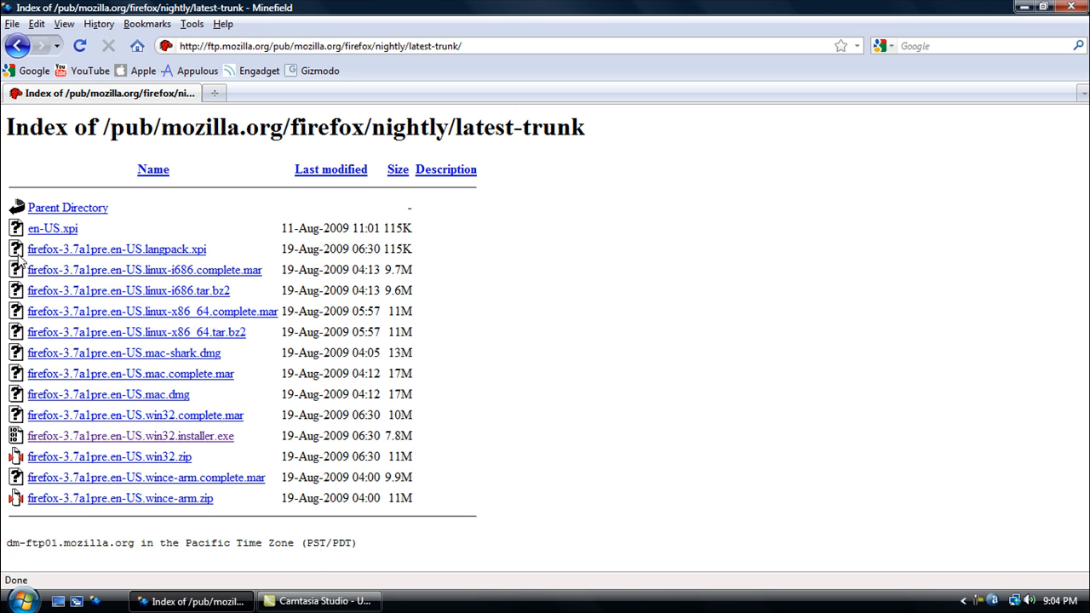
mouse_move(167, 338)
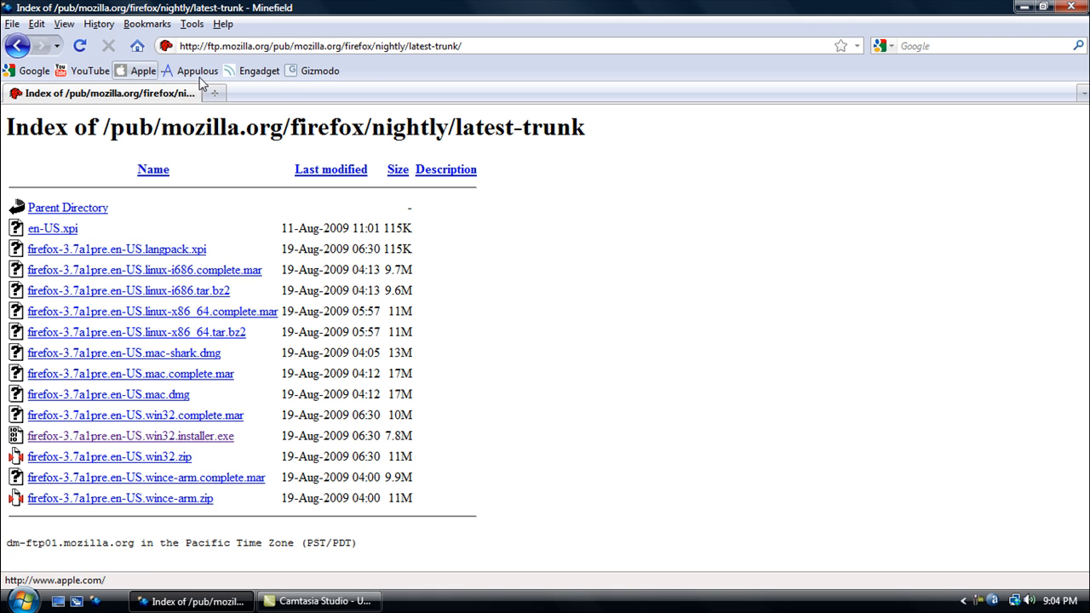
mouse_move(89, 72)
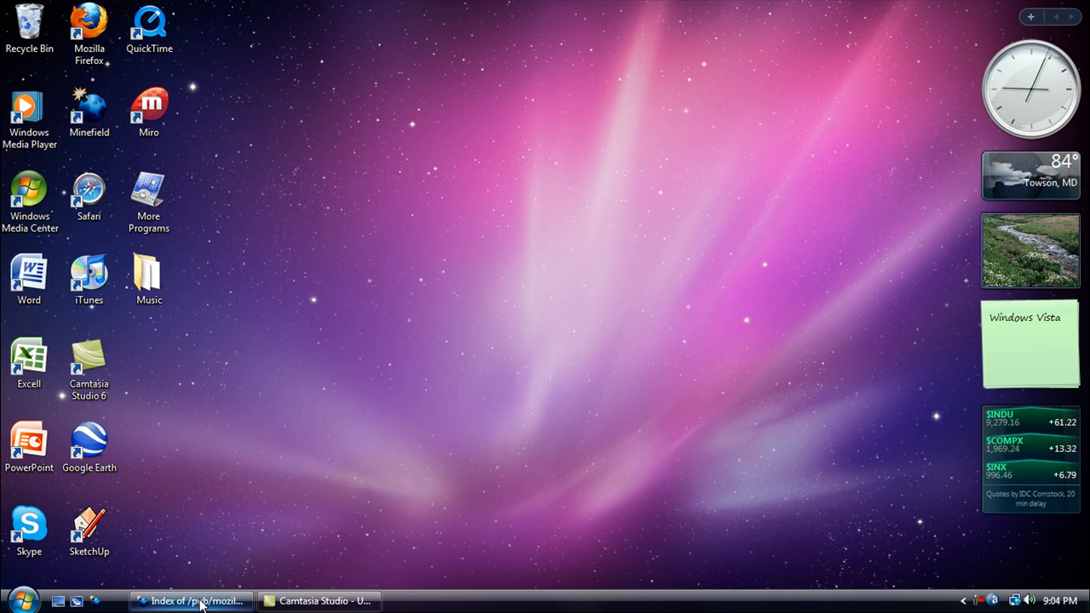
click(191, 599)
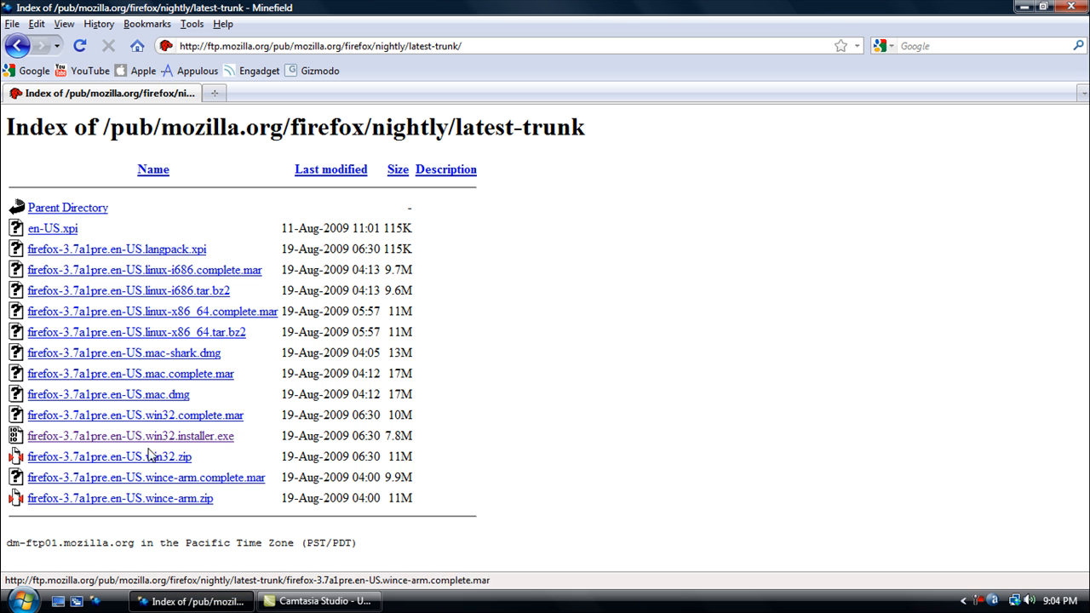